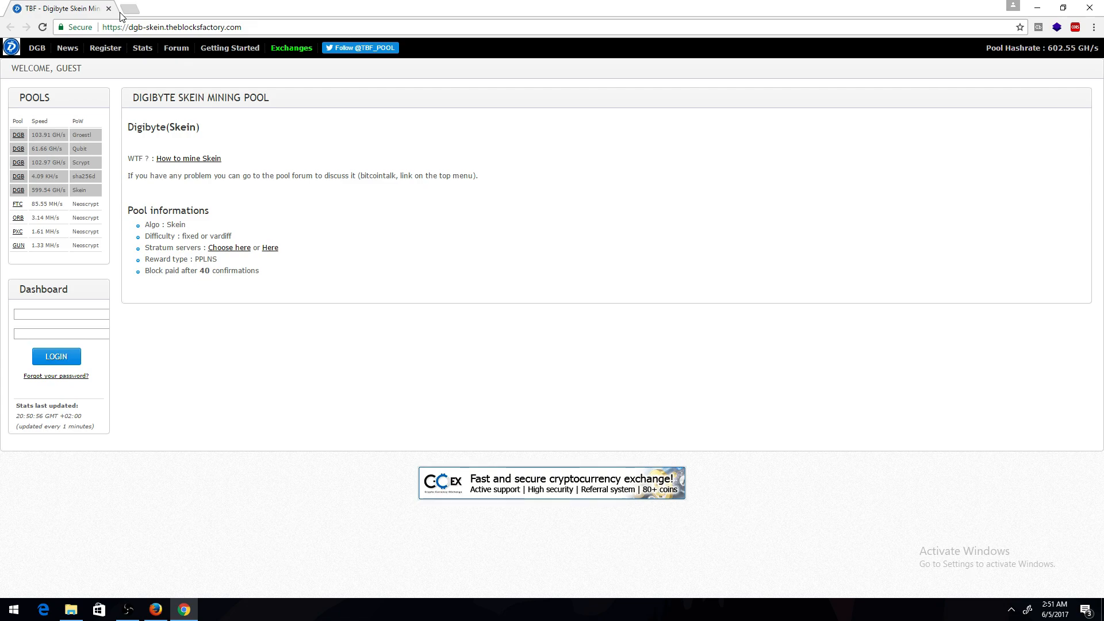
mouse_move(235, 30)
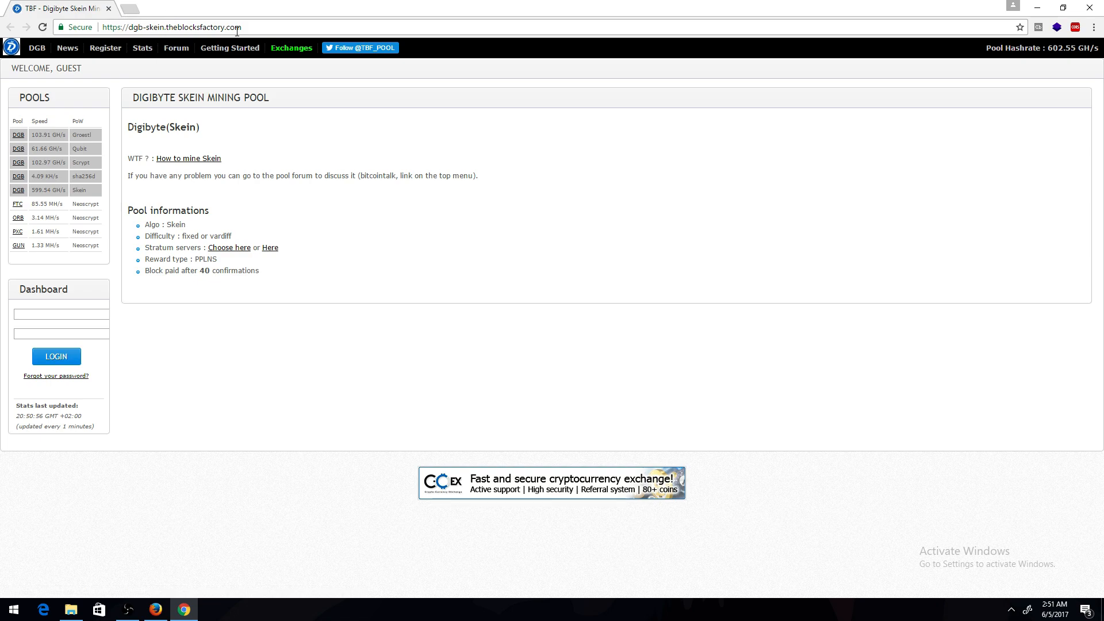
Open the pool's Register page to show the Join Our Pool sign-up form.
click(171, 27)
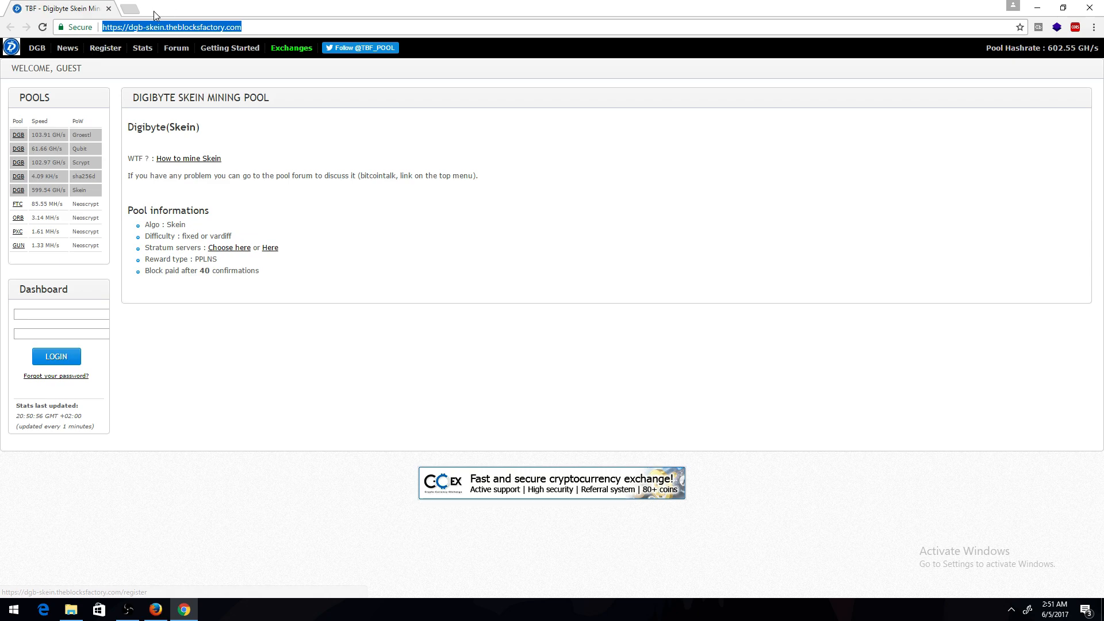
click(105, 48)
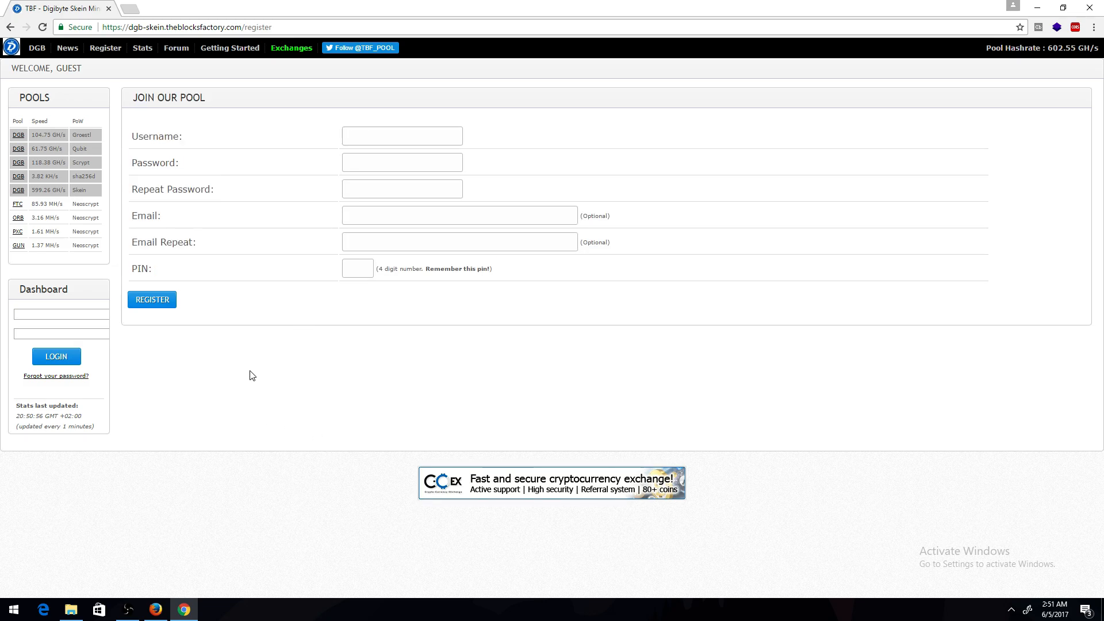
Submit Update Settings on Account Details without a PIN, triggering the invalid PIN warning.
click(56, 357)
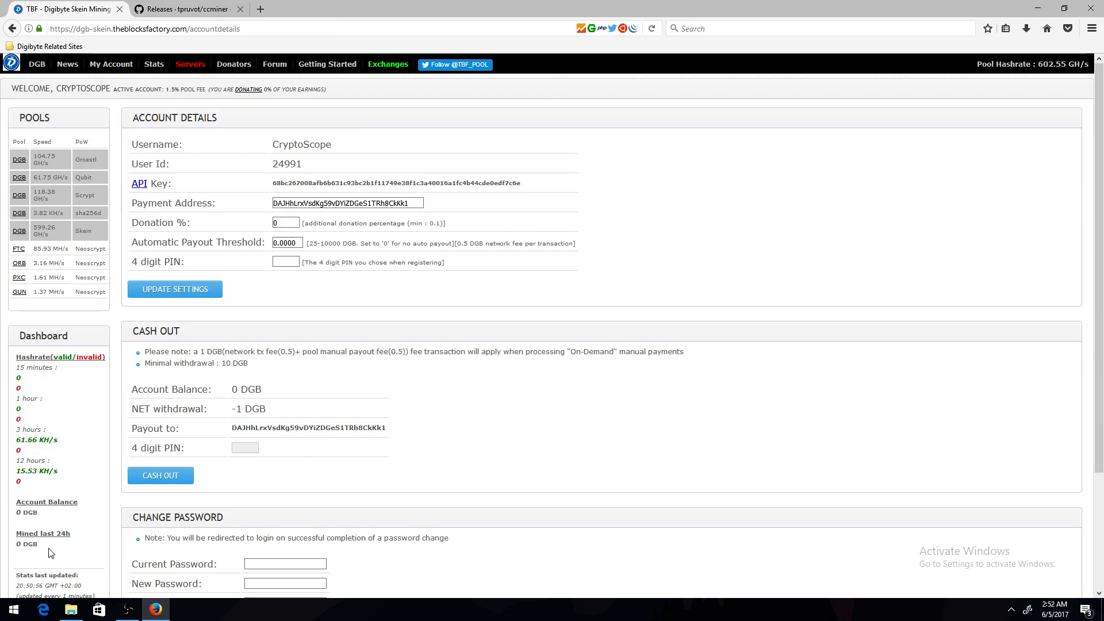
mouse_move(135, 201)
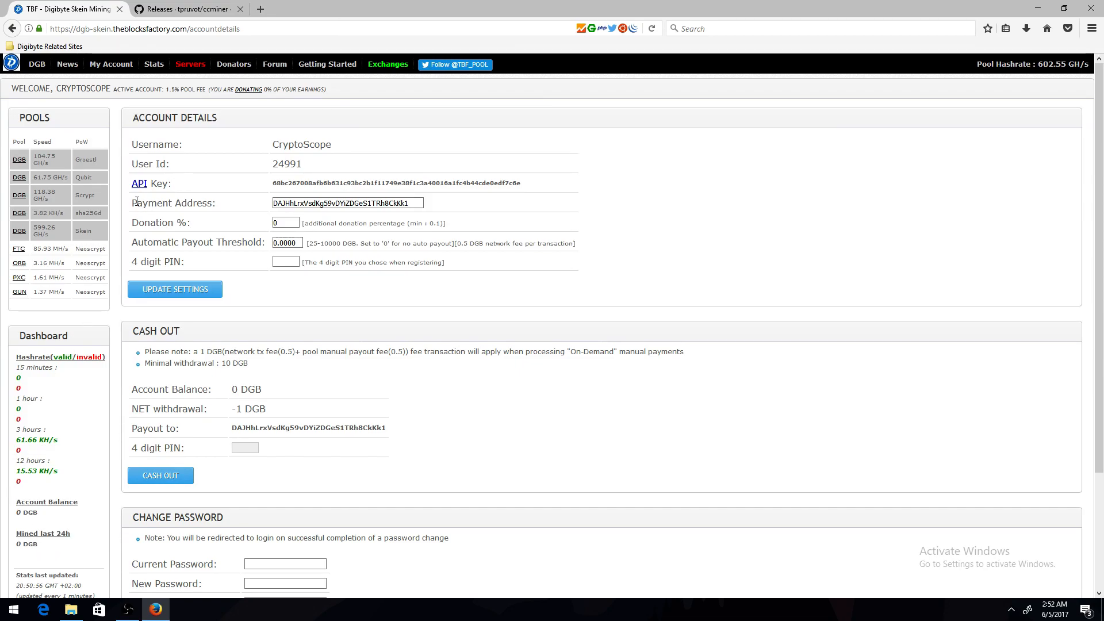
double_click(171, 203)
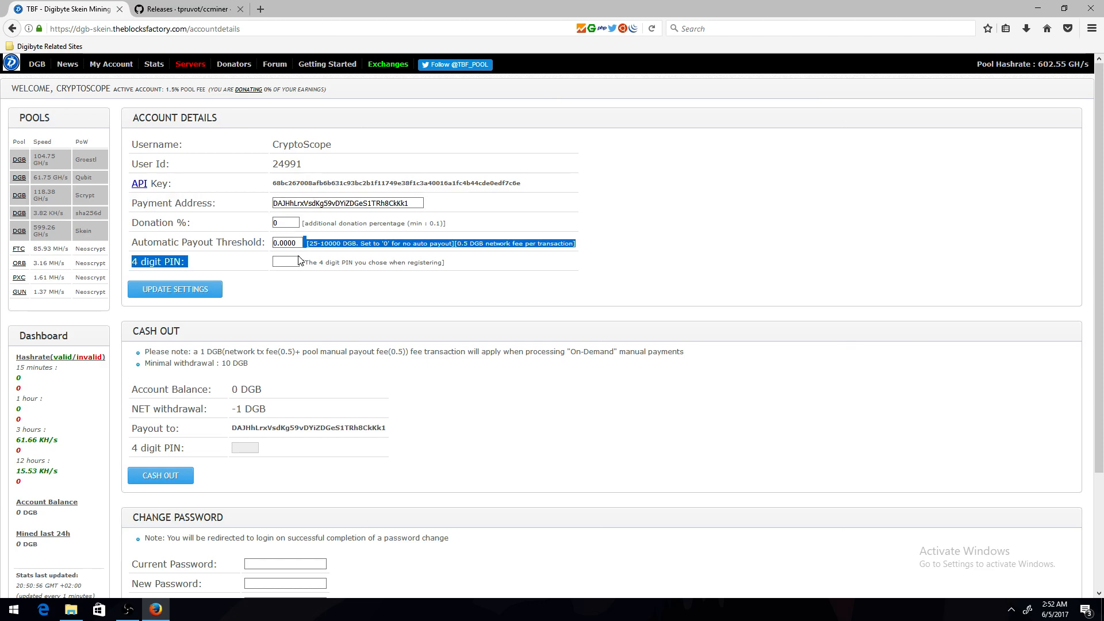
click(173, 289)
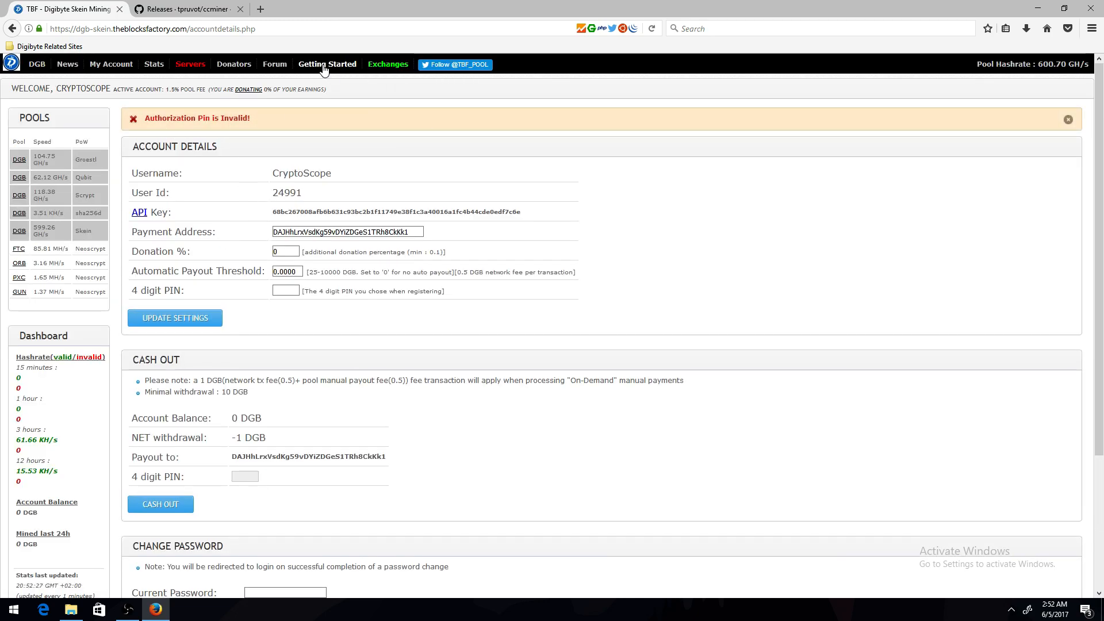
Download ccminer-2.0-release-x86-cuda-8.0.7z from the GitHub v2.0 releases page.
click(327, 64)
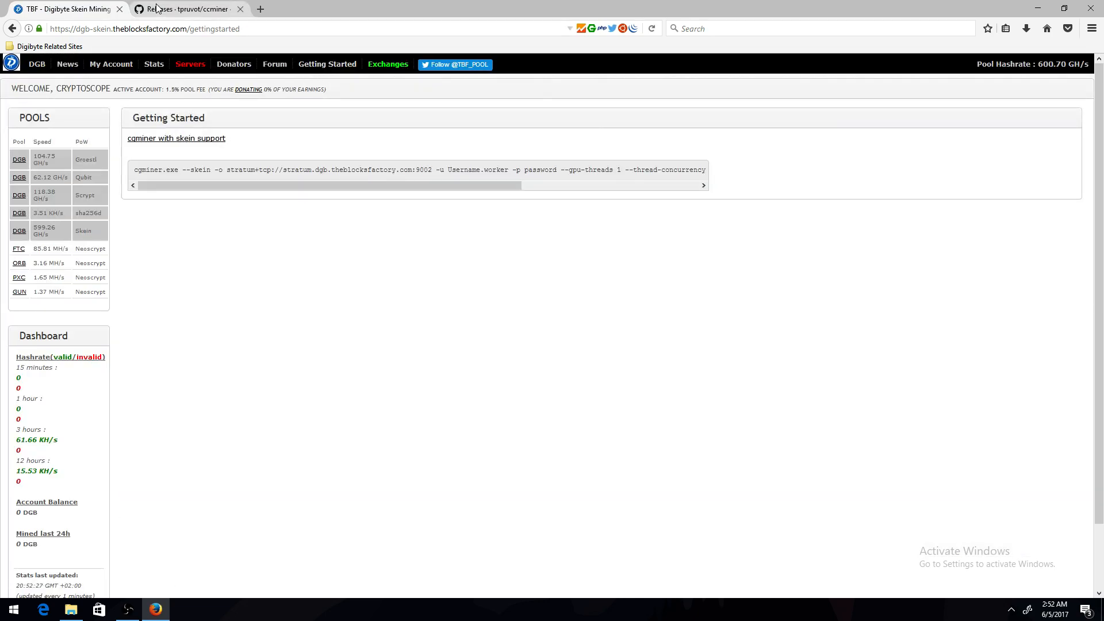
click(184, 9)
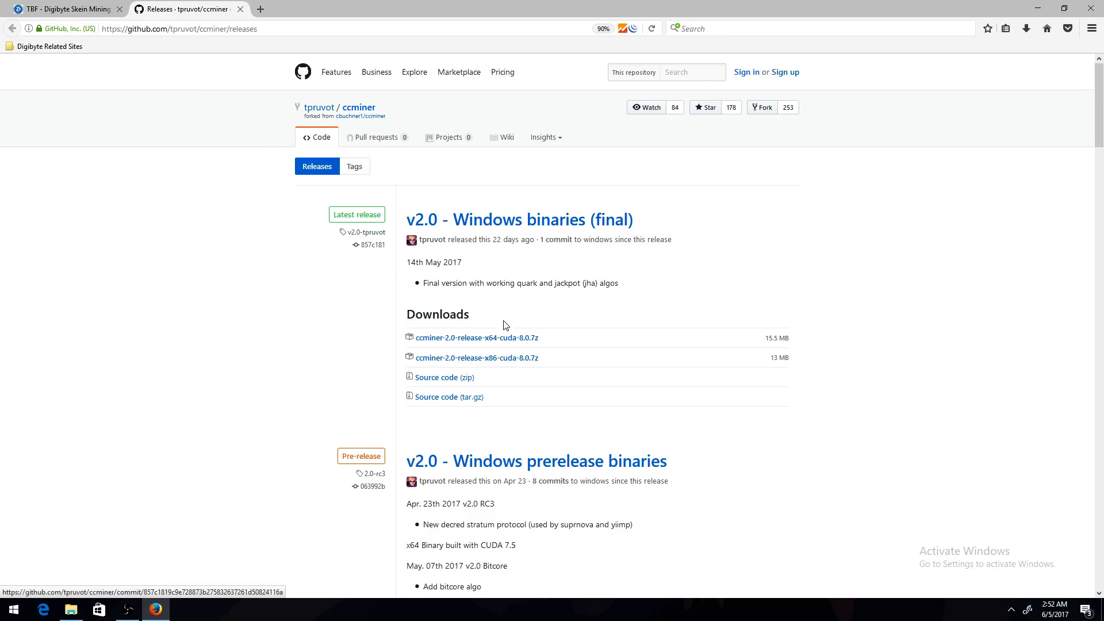
mouse_move(444, 366)
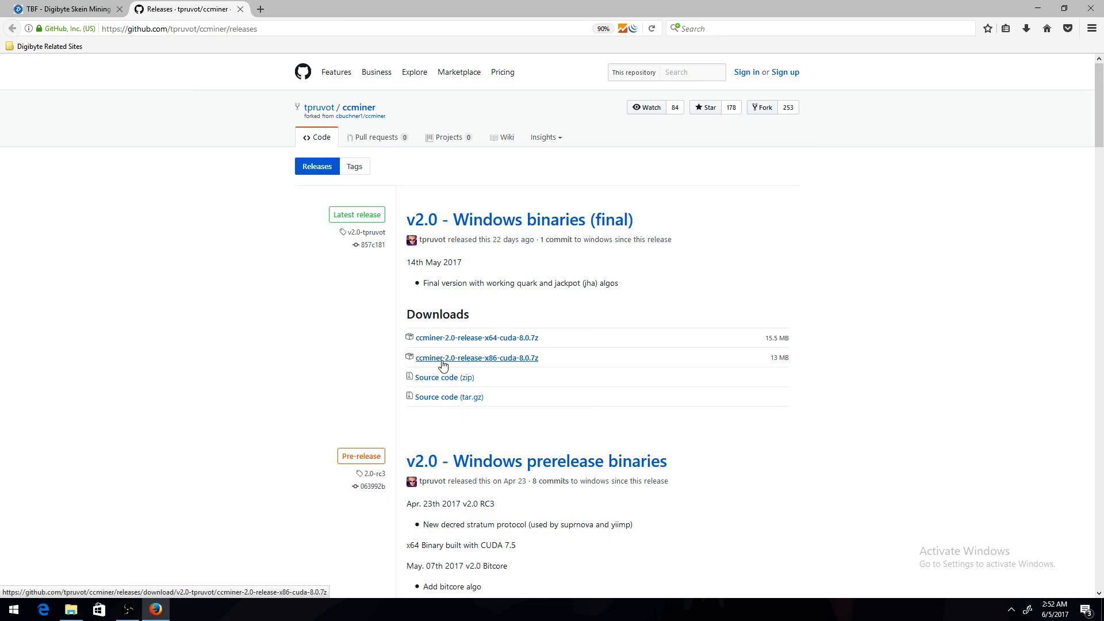
click(477, 358)
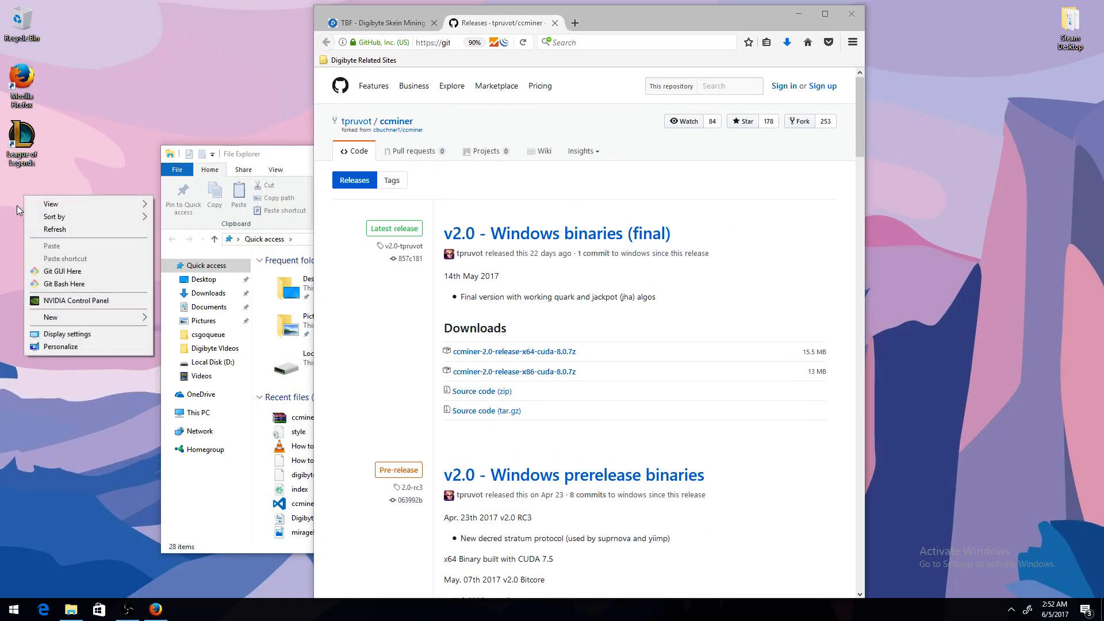
Create a desktop miner folder, move the x86 CUDA 8.0 archive there and extract it.
click(58, 317)
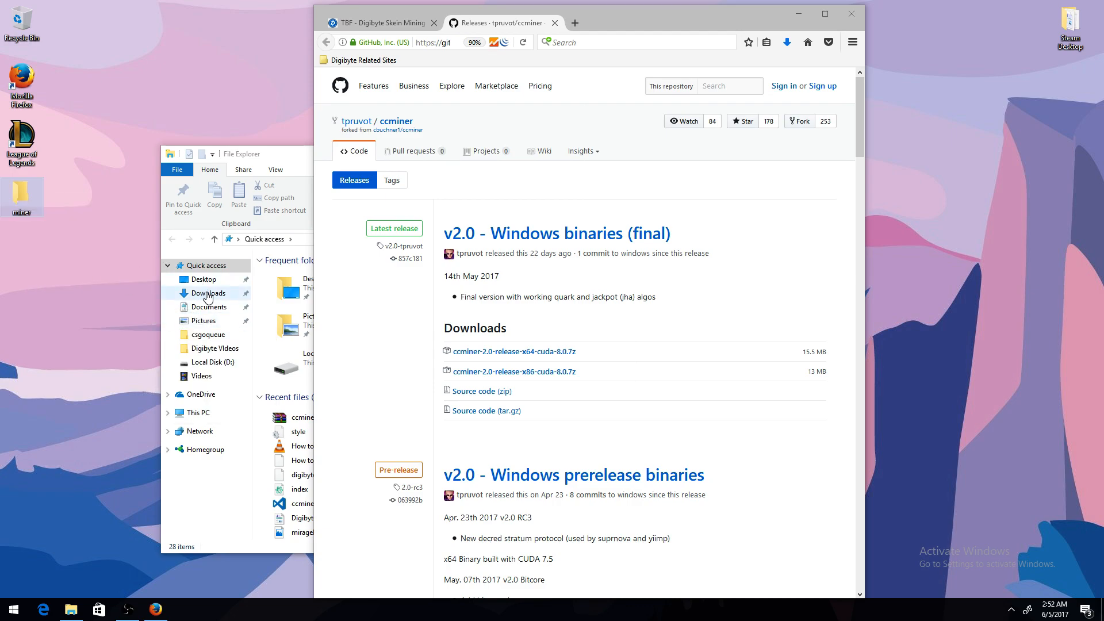
click(208, 293)
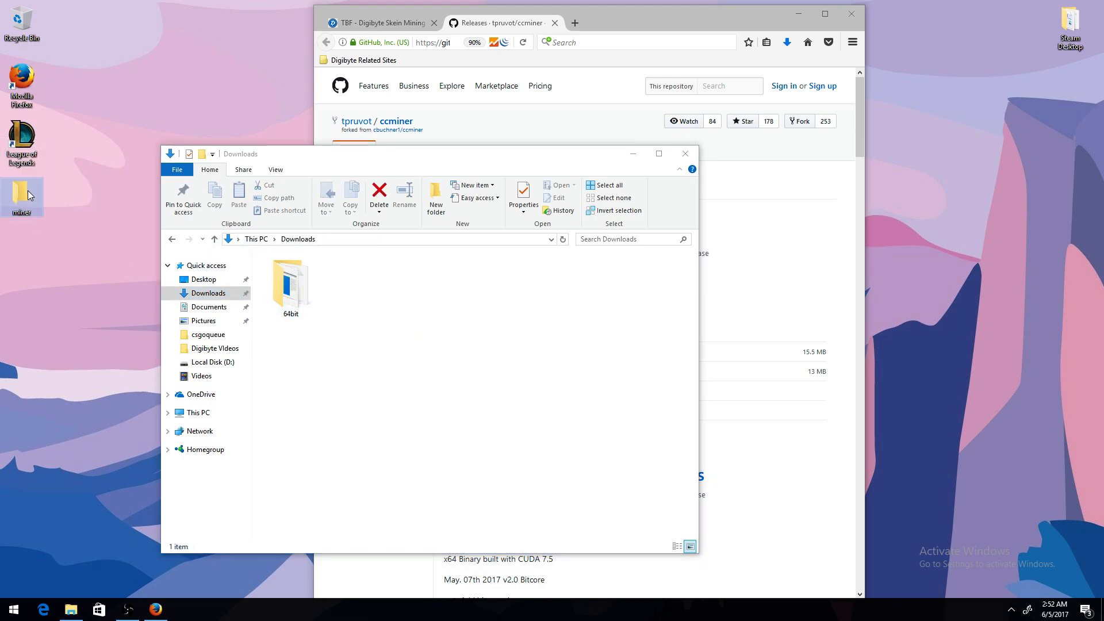
right_click(339, 288)
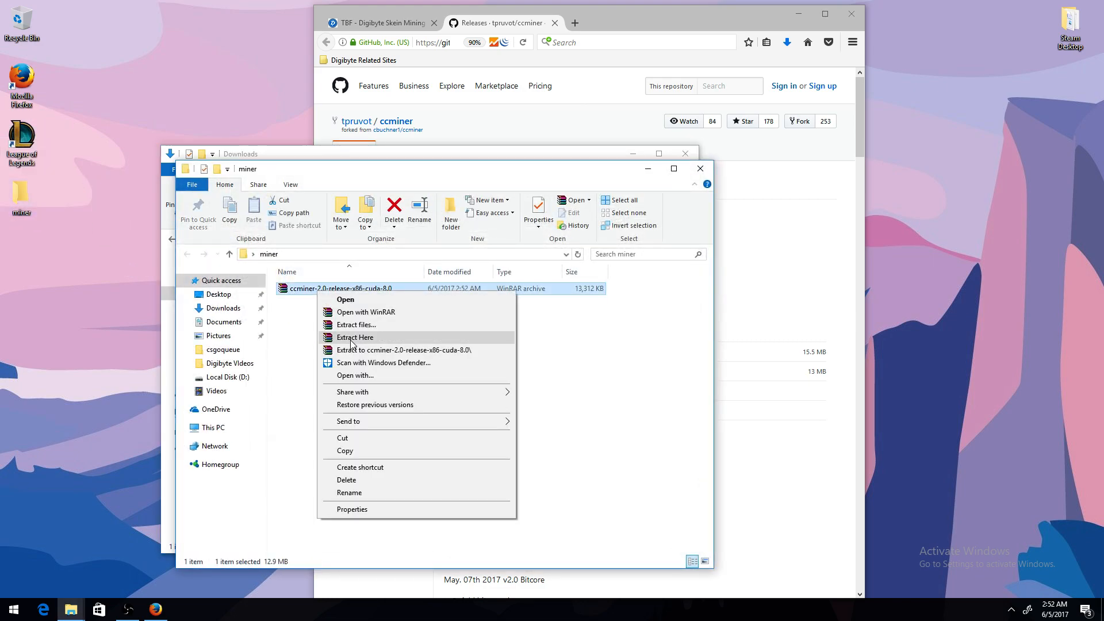
click(355, 337)
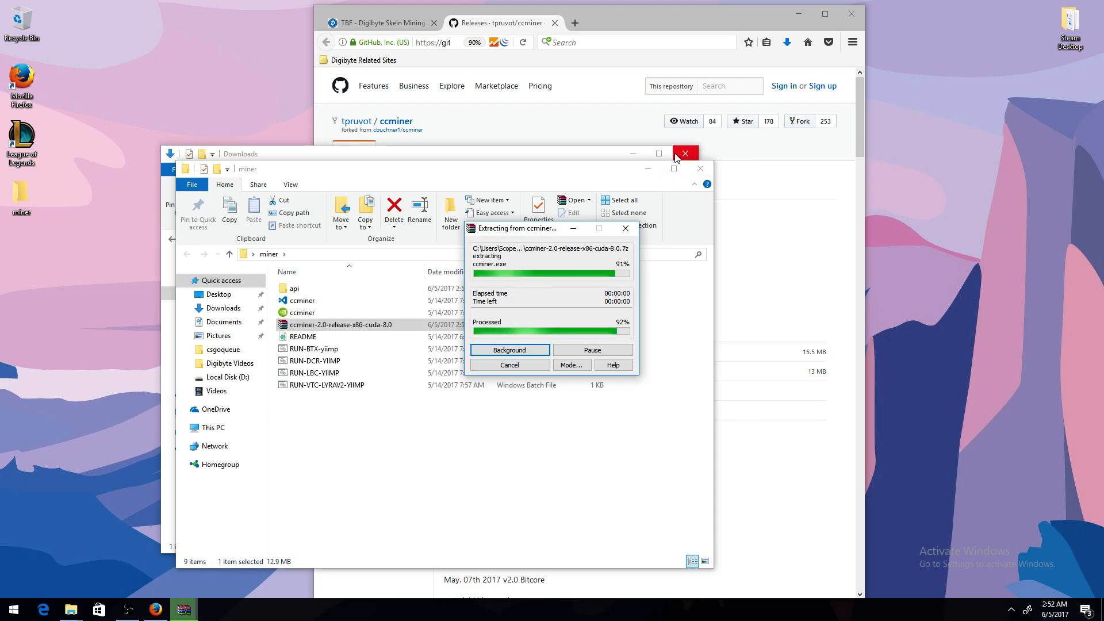
click(684, 154)
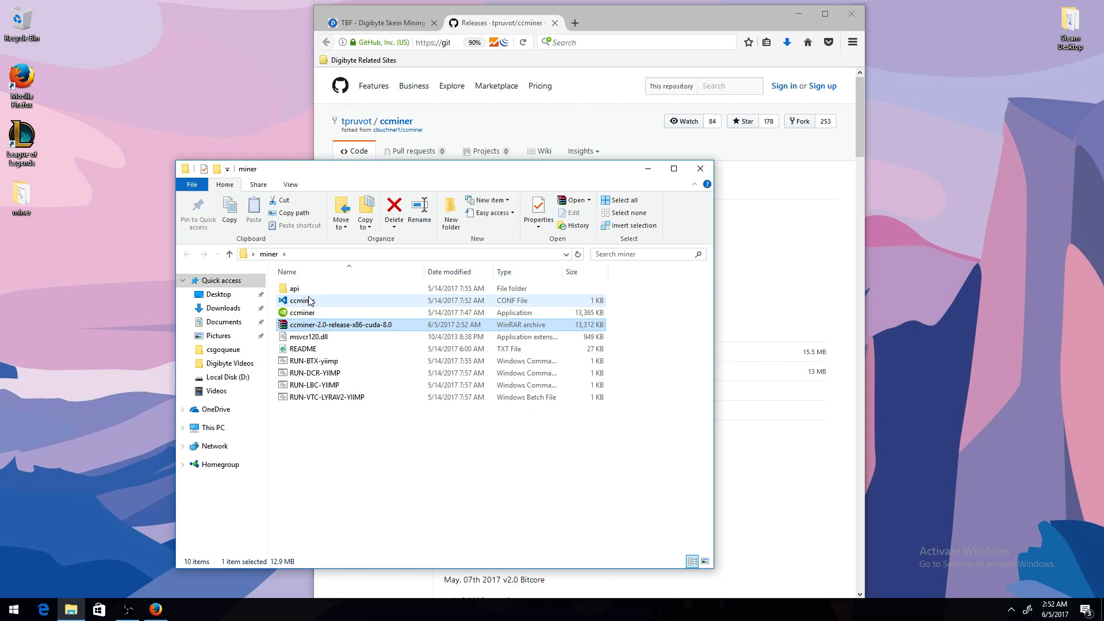
Open ccminer.conf in VS Code and replace the decred algo value with skein.
click(303, 301)
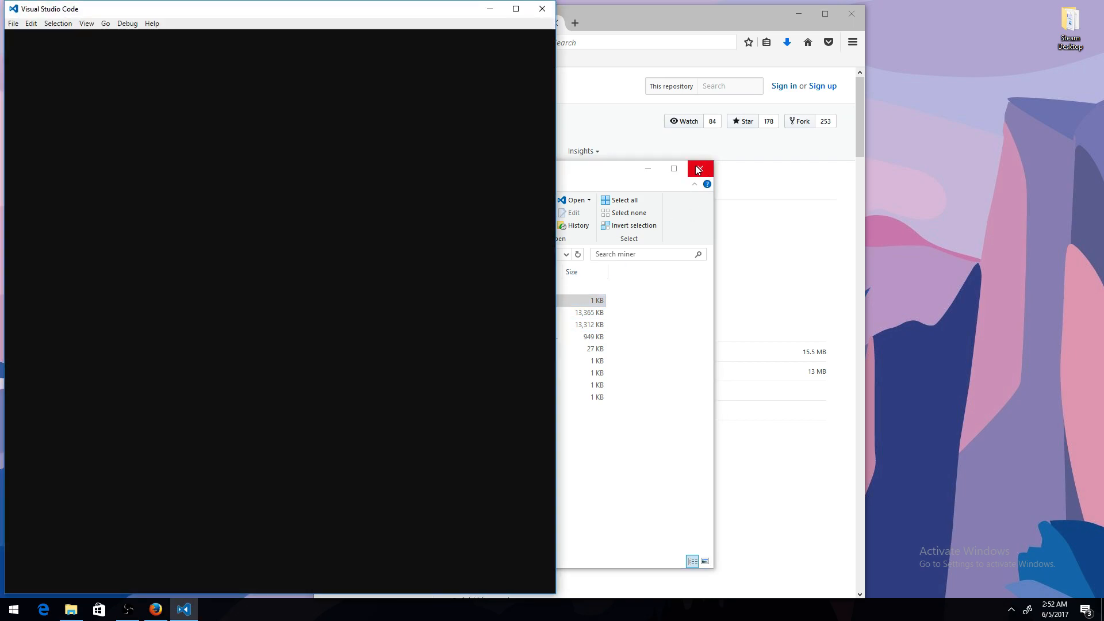
click(699, 169)
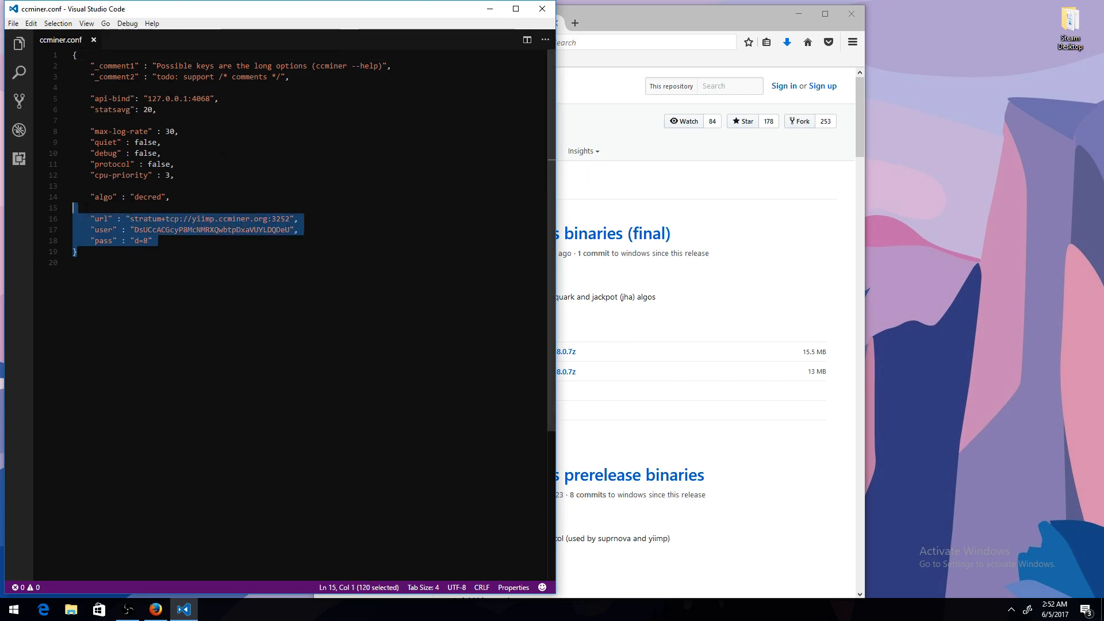
double_click(147, 197)
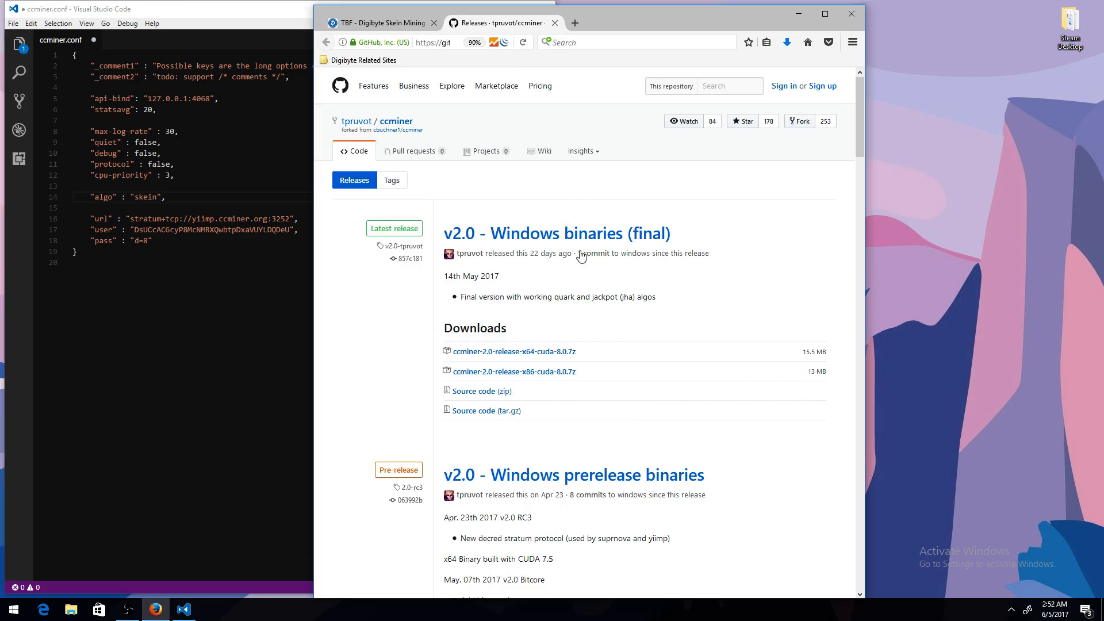
Paste stratum+tcp://stratum.dgb.theblocksfactory.com:9002 from Getting Started into ccminer.conf's url.
click(377, 22)
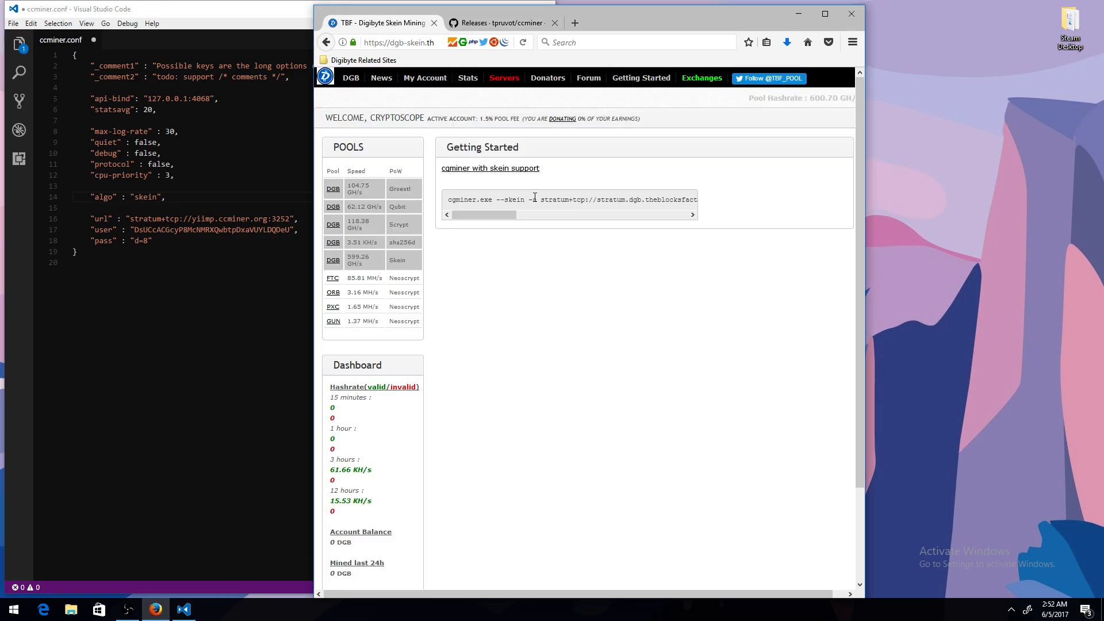
double_click(568, 199)
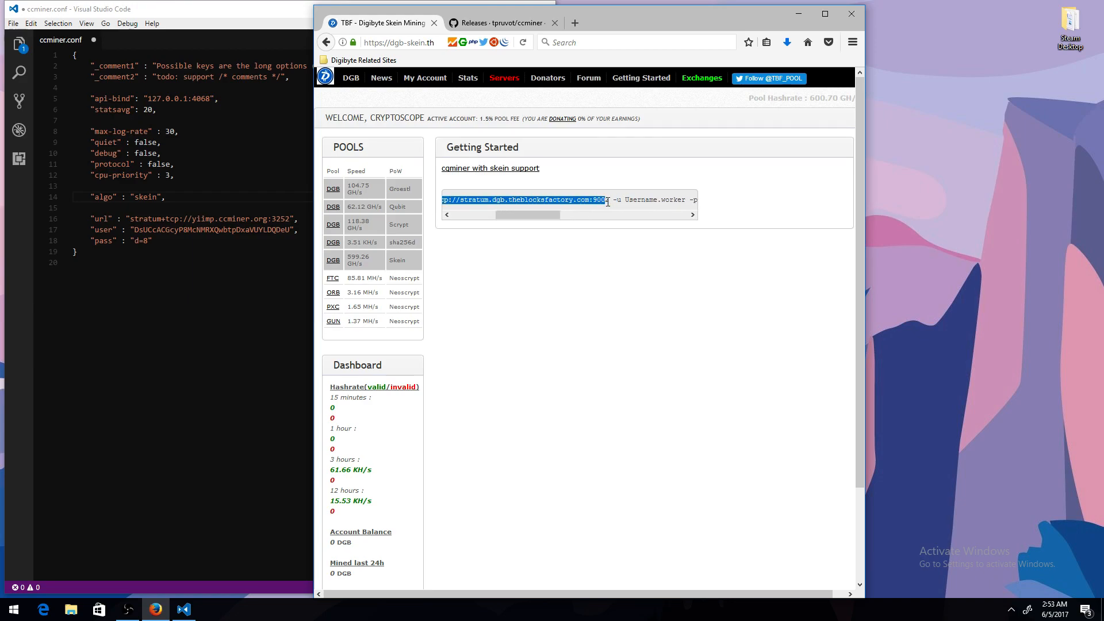
click(607, 199)
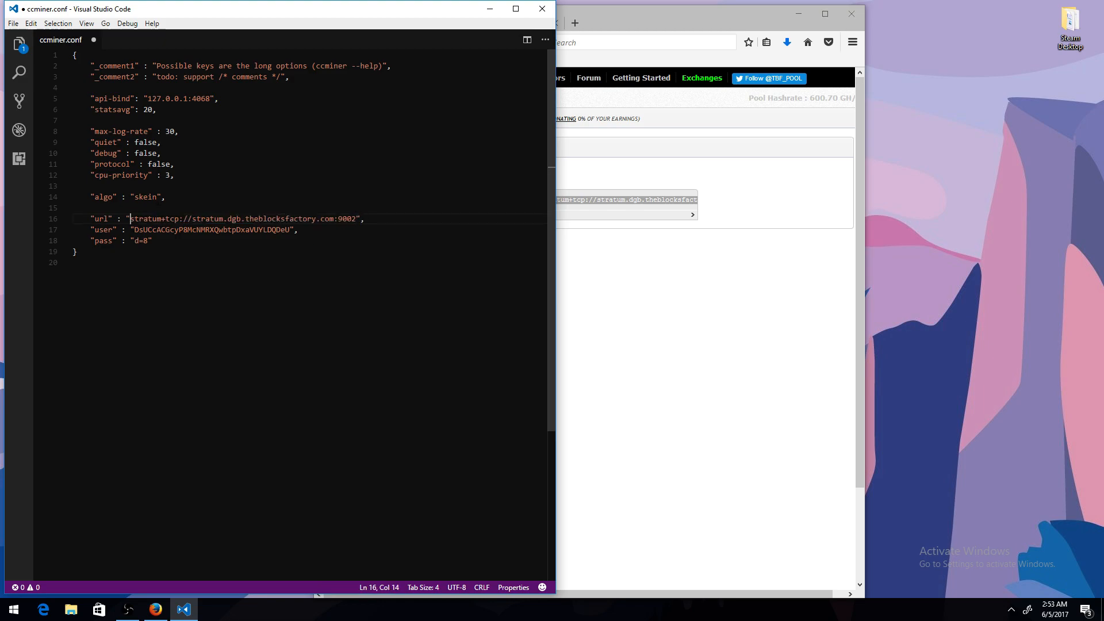
mouse_move(555, 292)
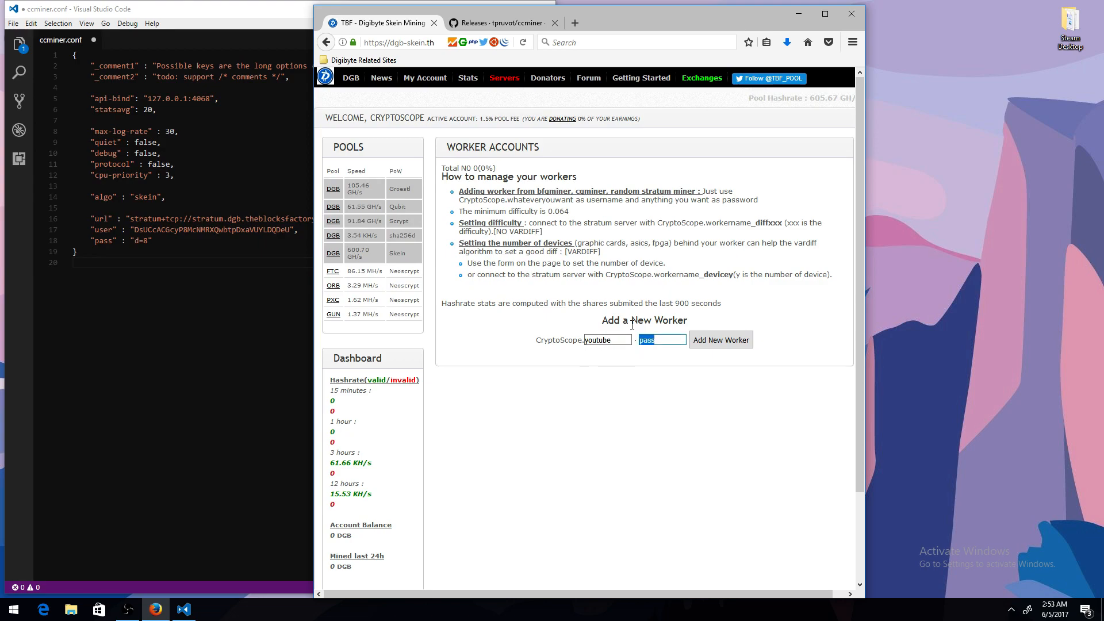
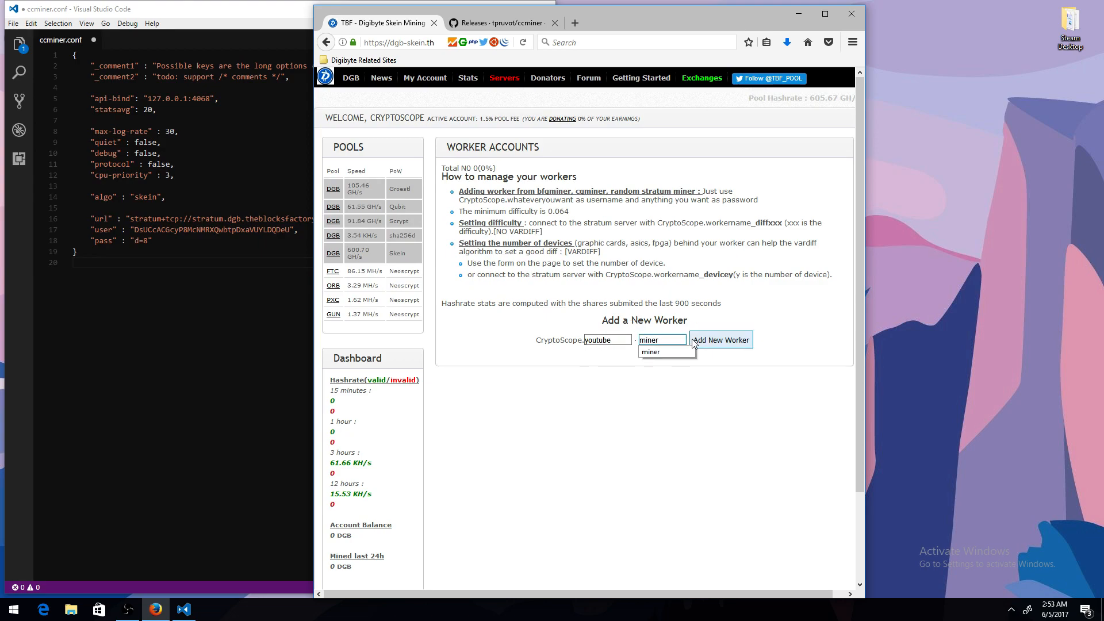
click(721, 339)
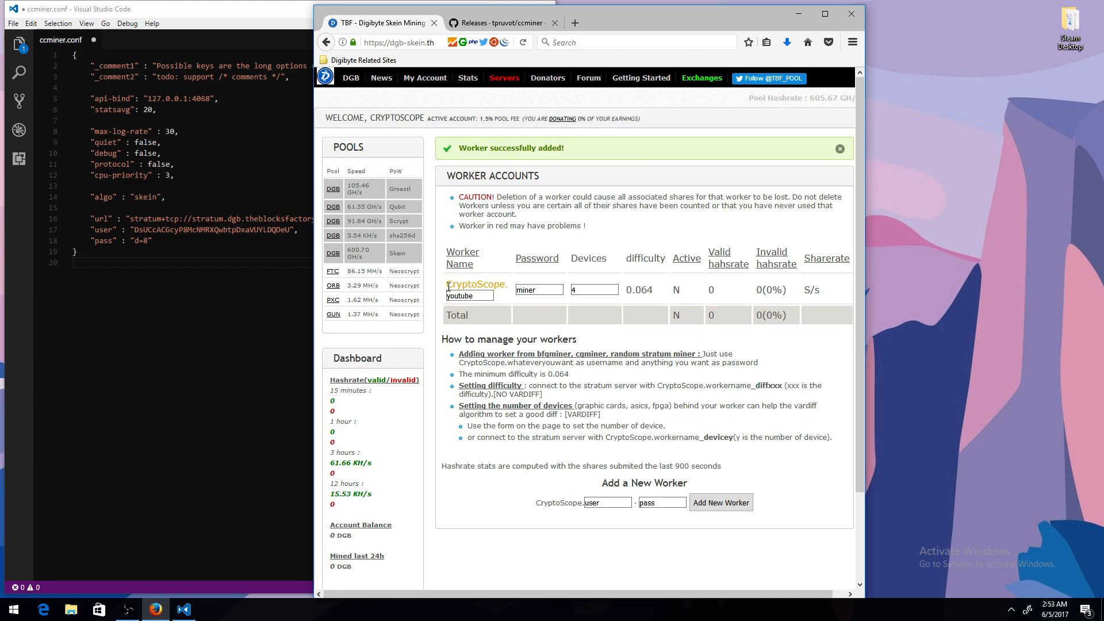
double_click(476, 283)
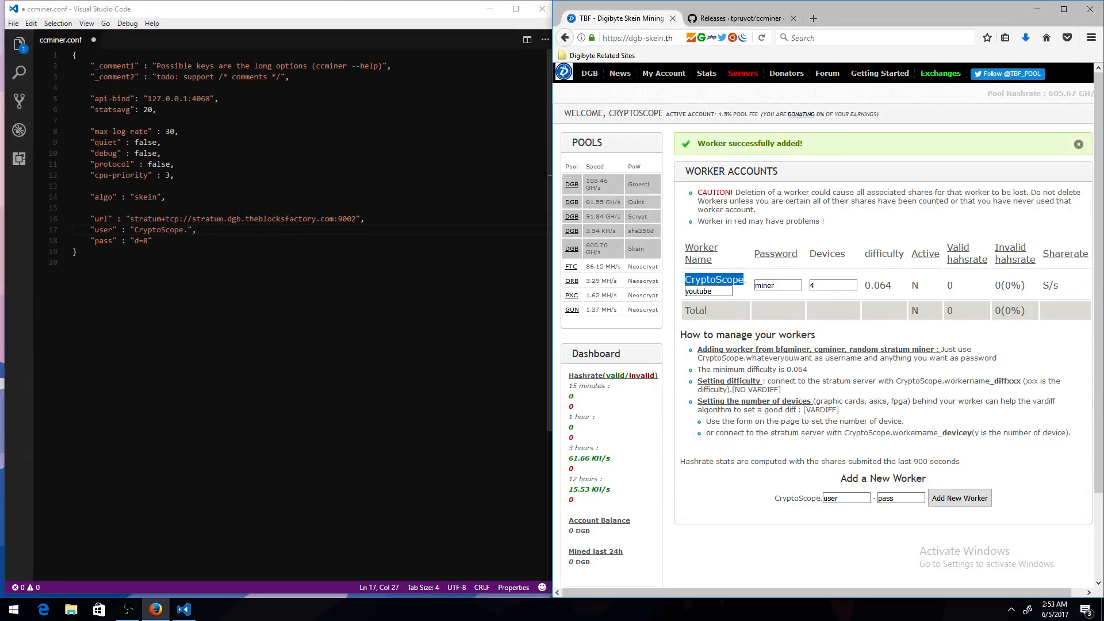
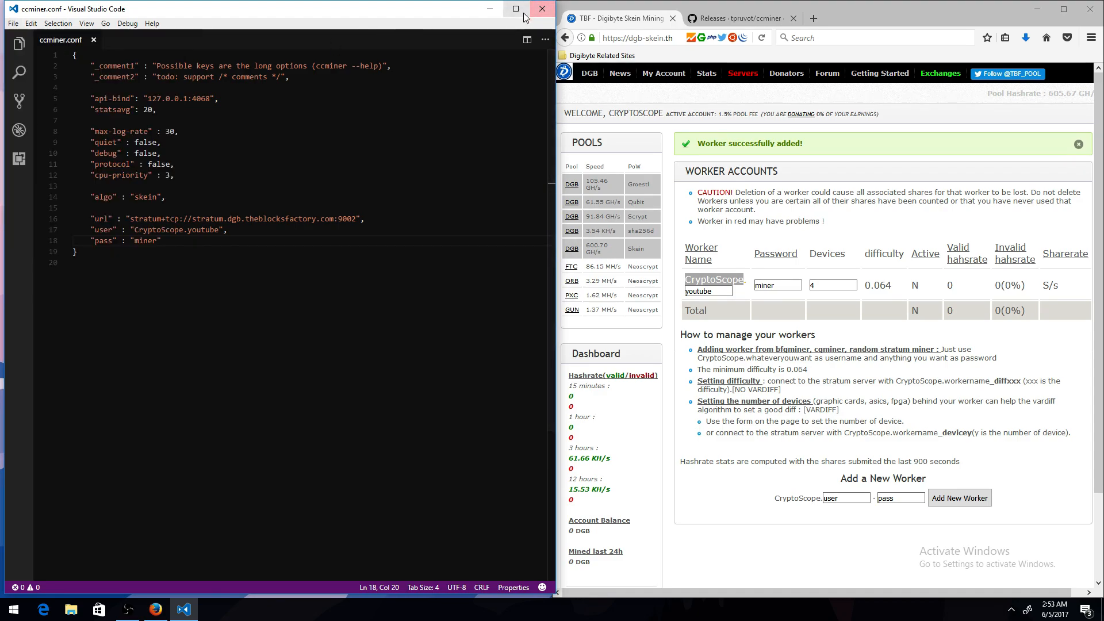
Close VS Code and launch ccminer.exe from the desktop miner folder.
click(541, 9)
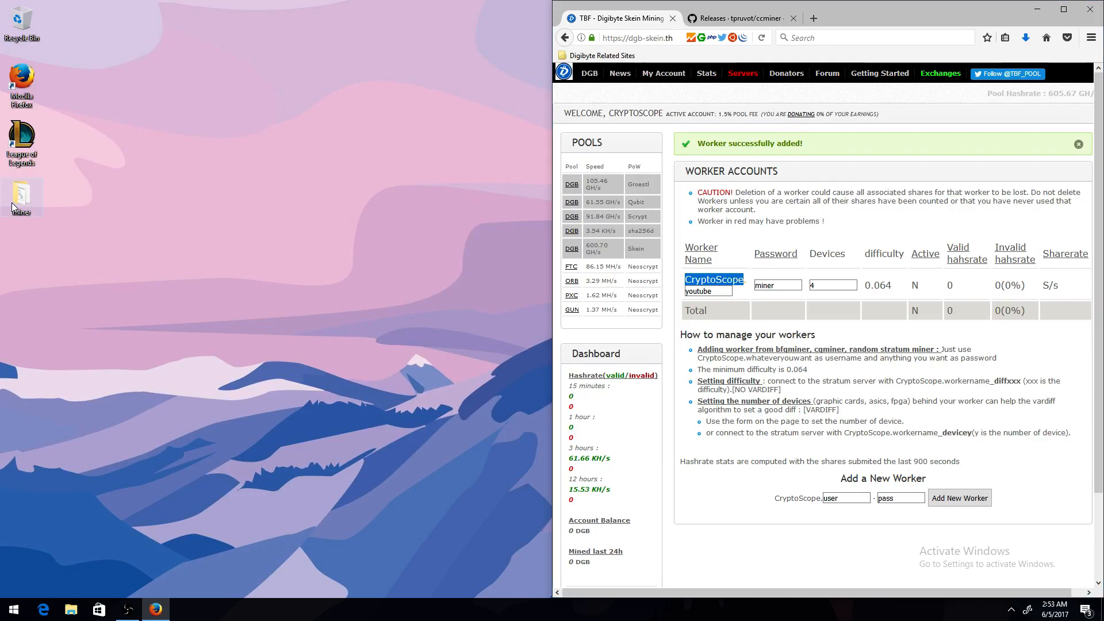
double_click(21, 197)
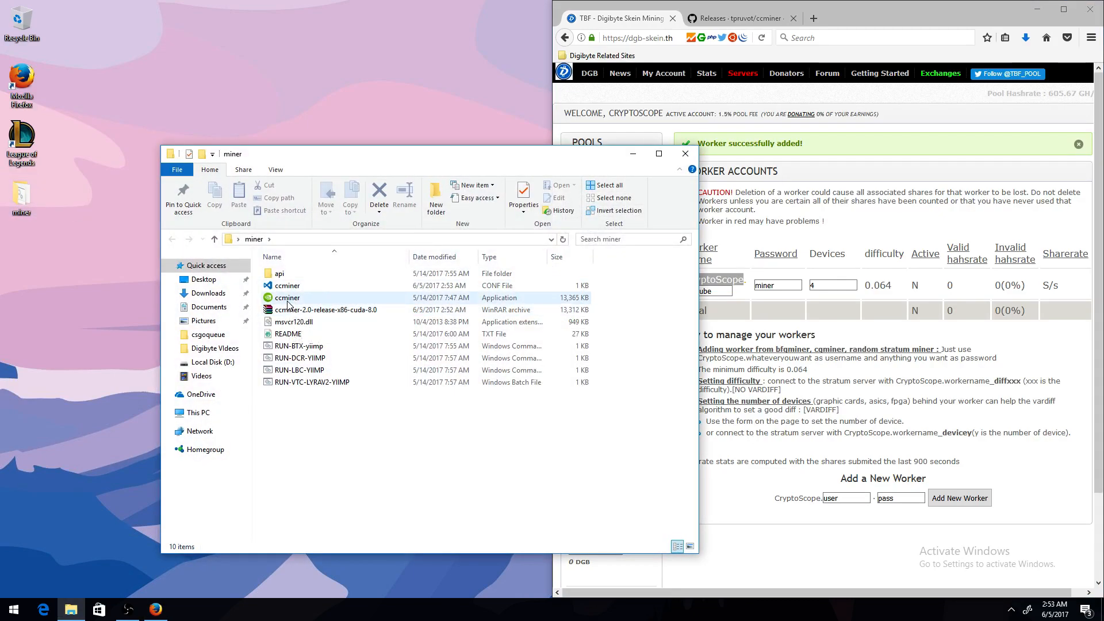
mouse_move(377, 305)
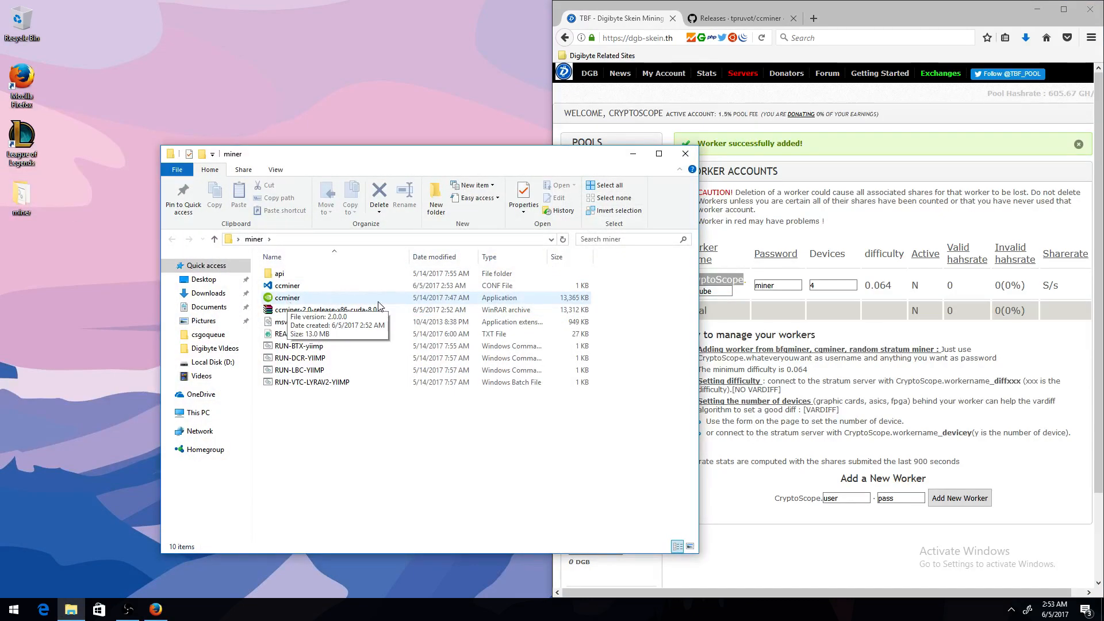
double_click(286, 298)
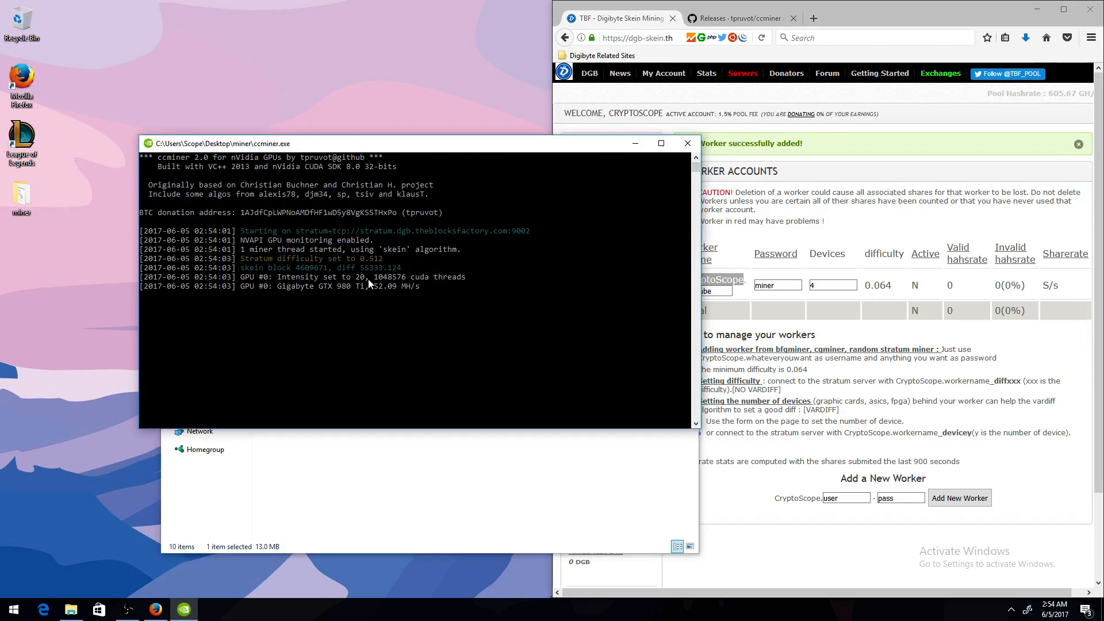
mouse_move(448, 260)
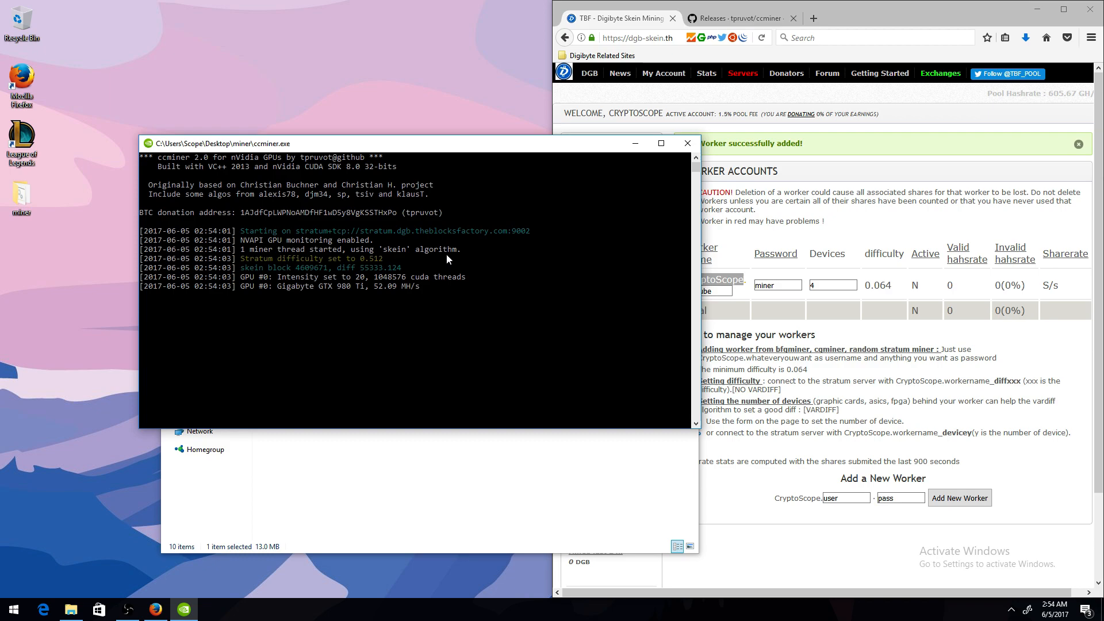
mouse_move(452, 197)
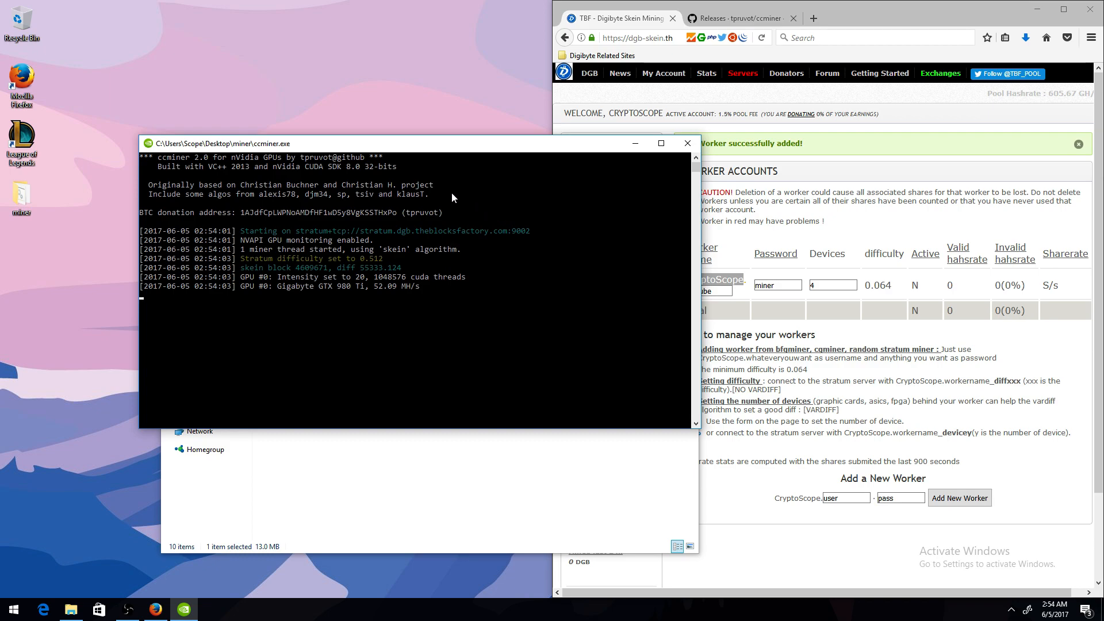
mouse_move(459, 192)
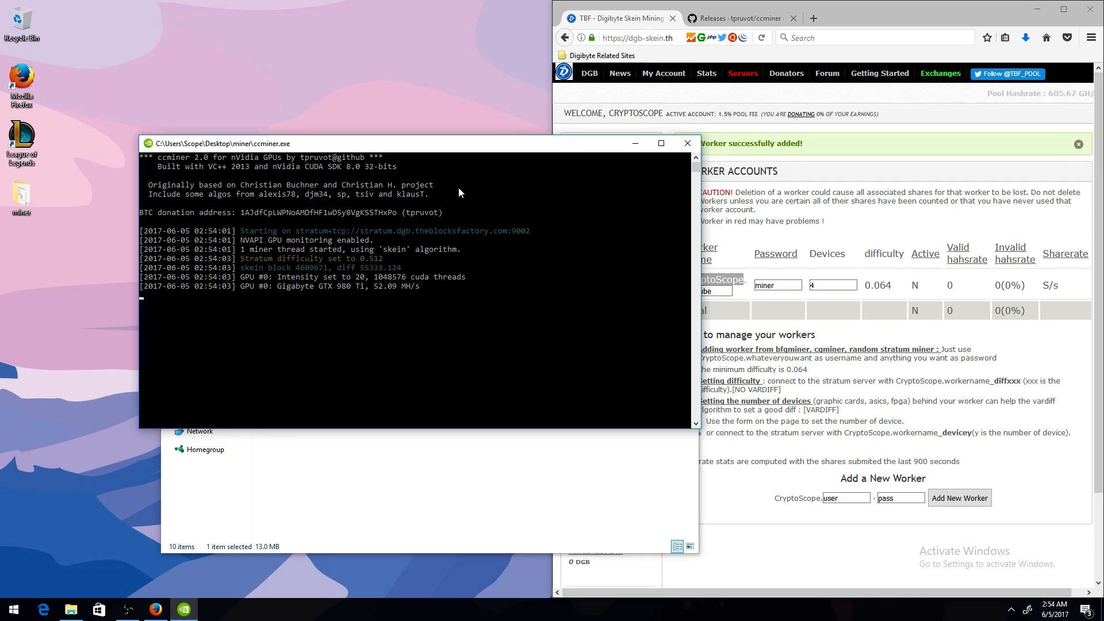